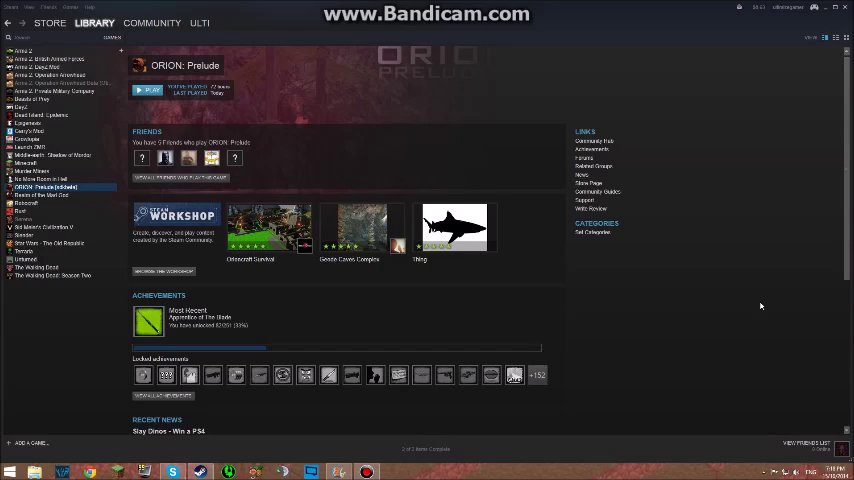
pyautogui.moveTo(602, 264)
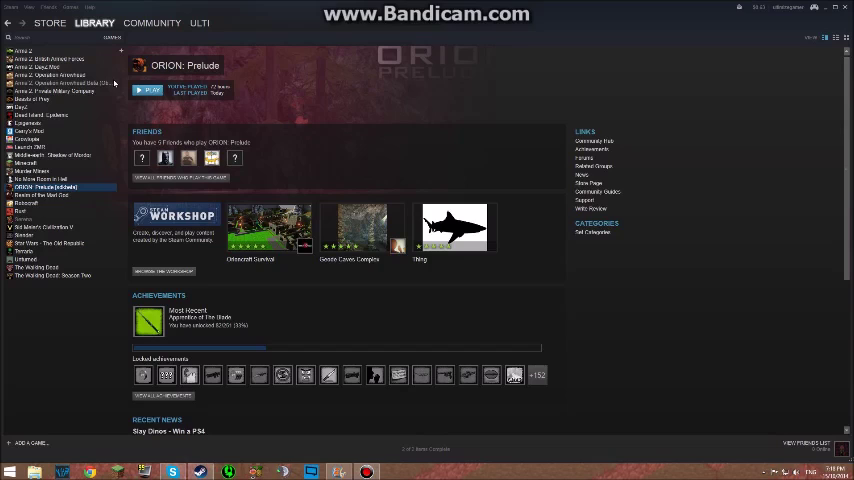
# Open the Properties window for ORION: Prelude from its Library context menu.
pyautogui.rightClick(50, 187)
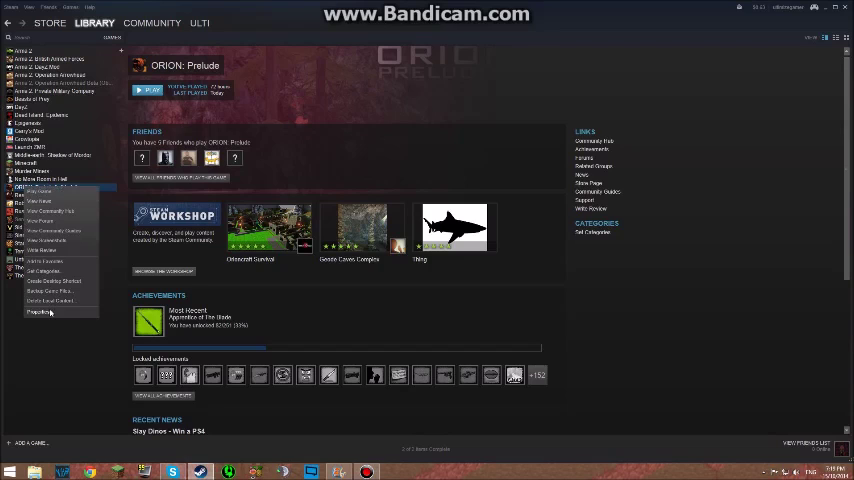
pyautogui.click(41, 312)
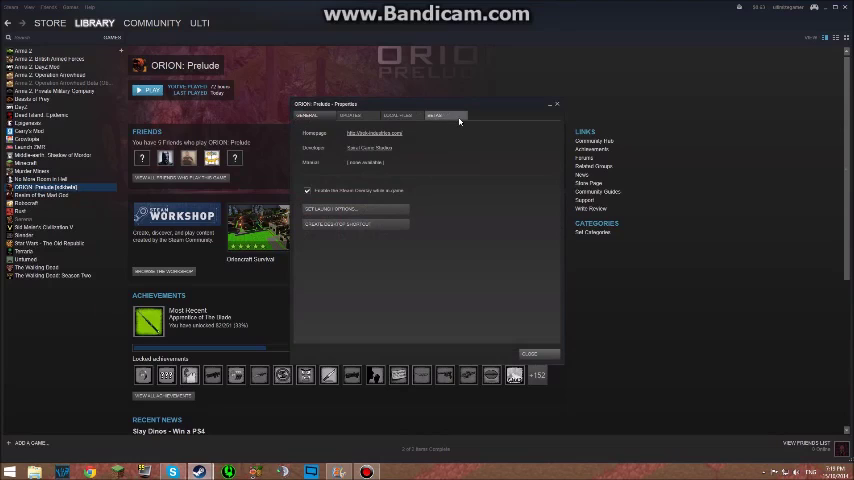
# Open the Betas settings for ORION: Prelude and expand the beta branch list.
pyautogui.click(432, 116)
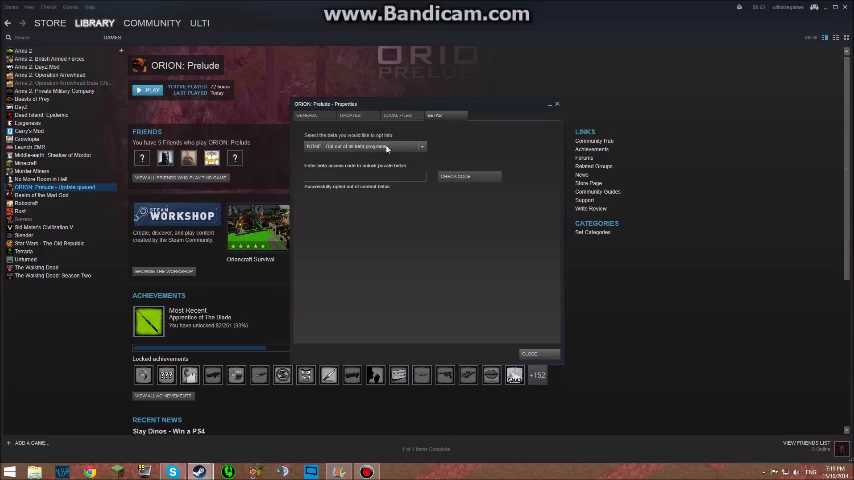
pyautogui.click(420, 147)
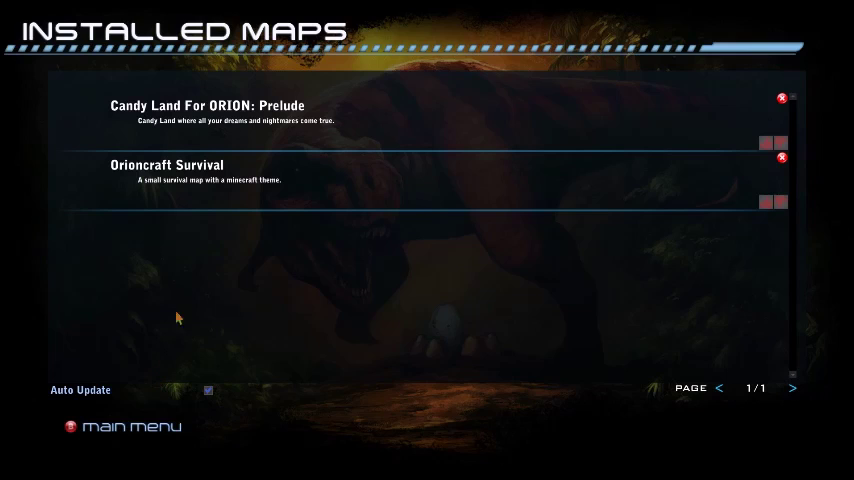
pyautogui.moveTo(256, 116)
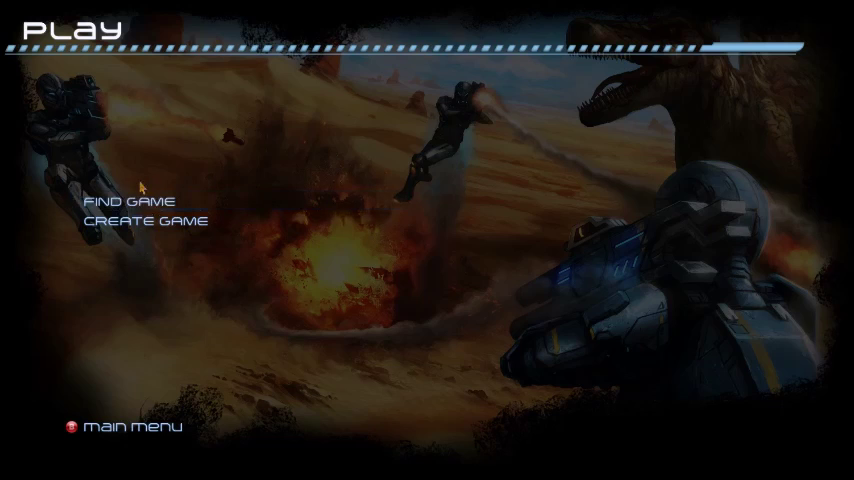
# Create a game with the Candyland map and launch it with Play Solo.
pyautogui.click(145, 221)
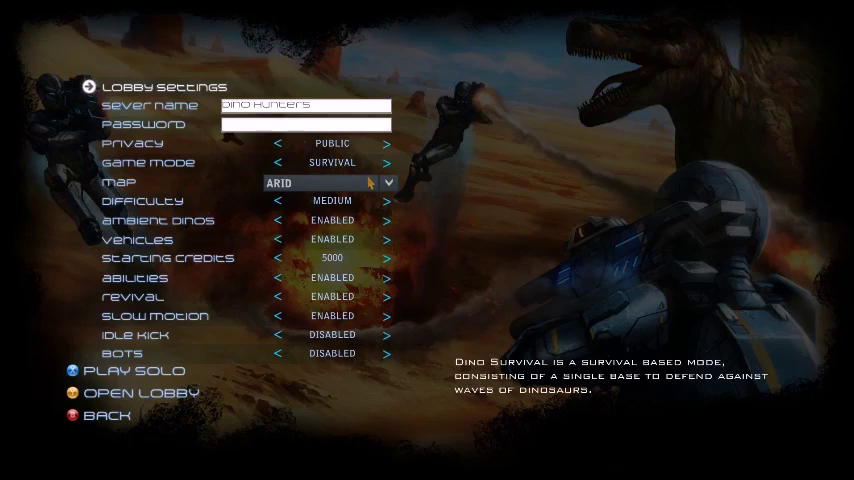
pyautogui.click(388, 182)
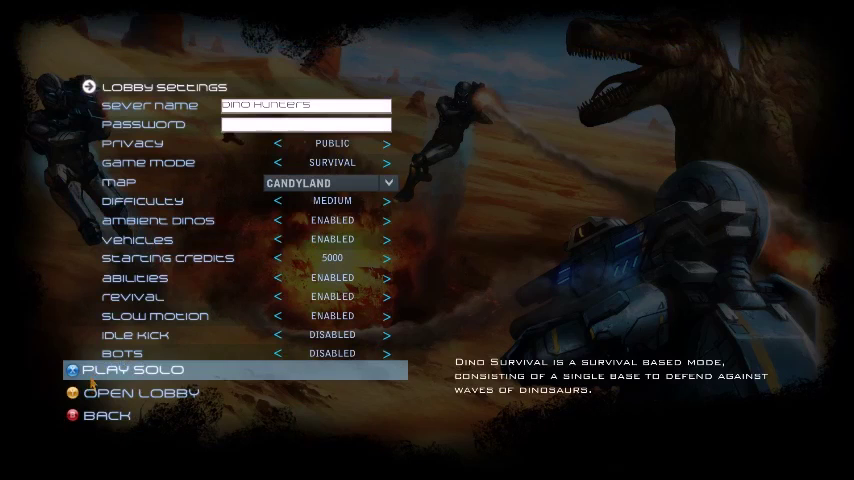
pyautogui.click(120, 369)
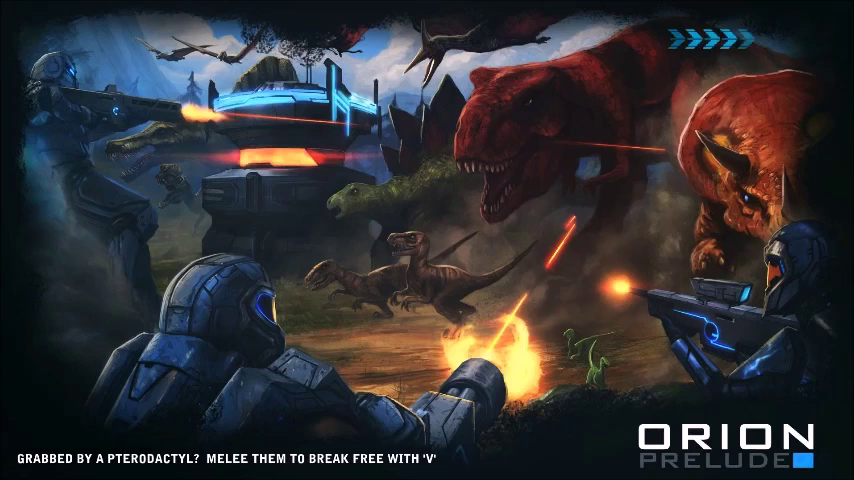